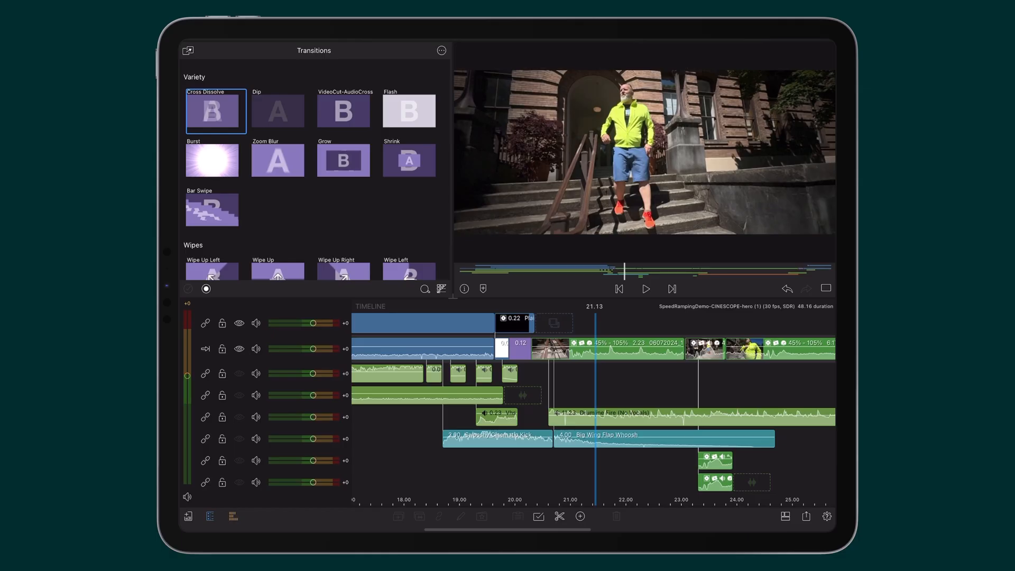
# Insert a Cross Dissolve at the join before the Big Wing Flap Whoosh audio clip.
pyautogui.click(659, 434)
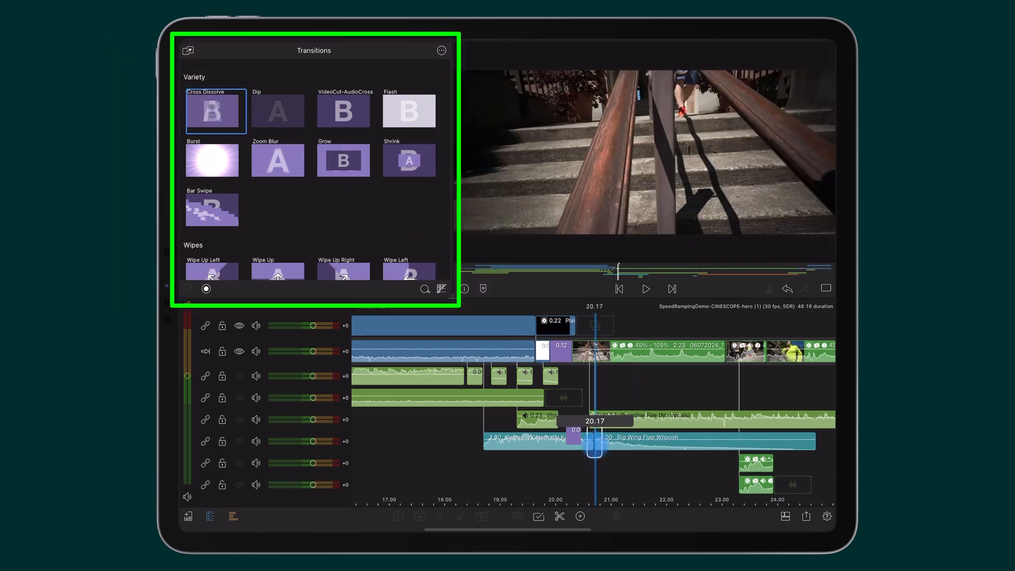
pyautogui.click(579, 516)
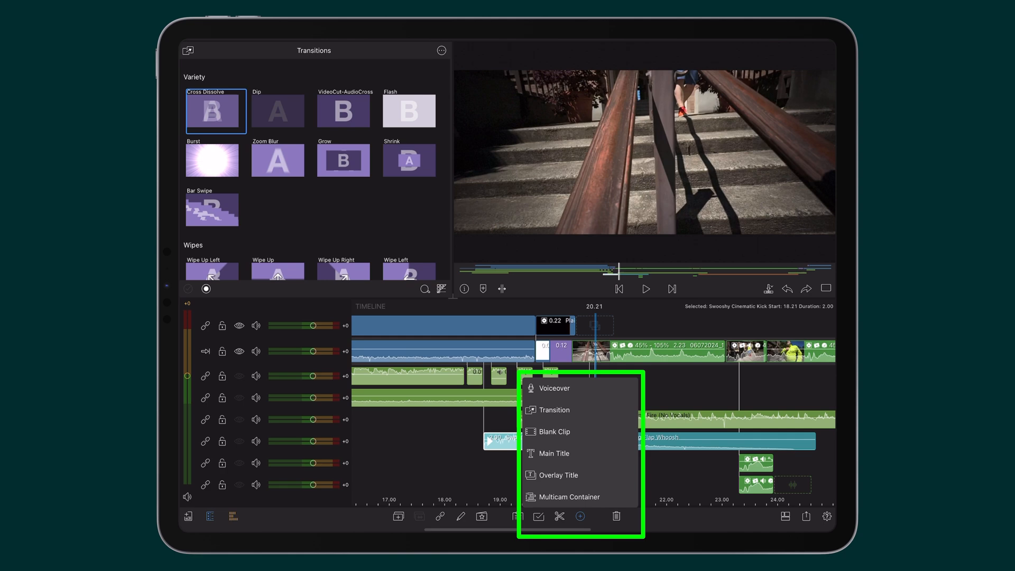
pyautogui.click(554, 410)
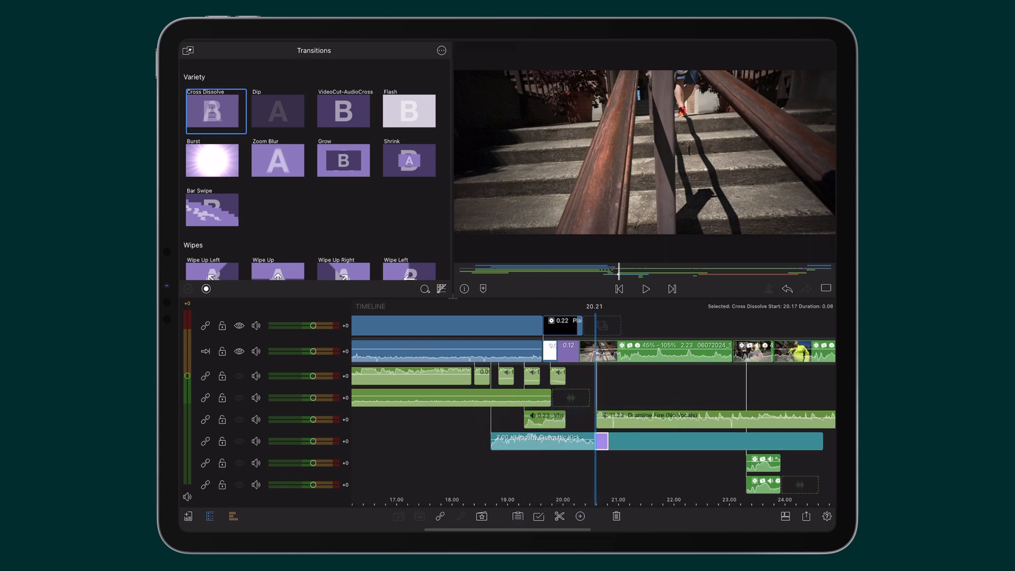